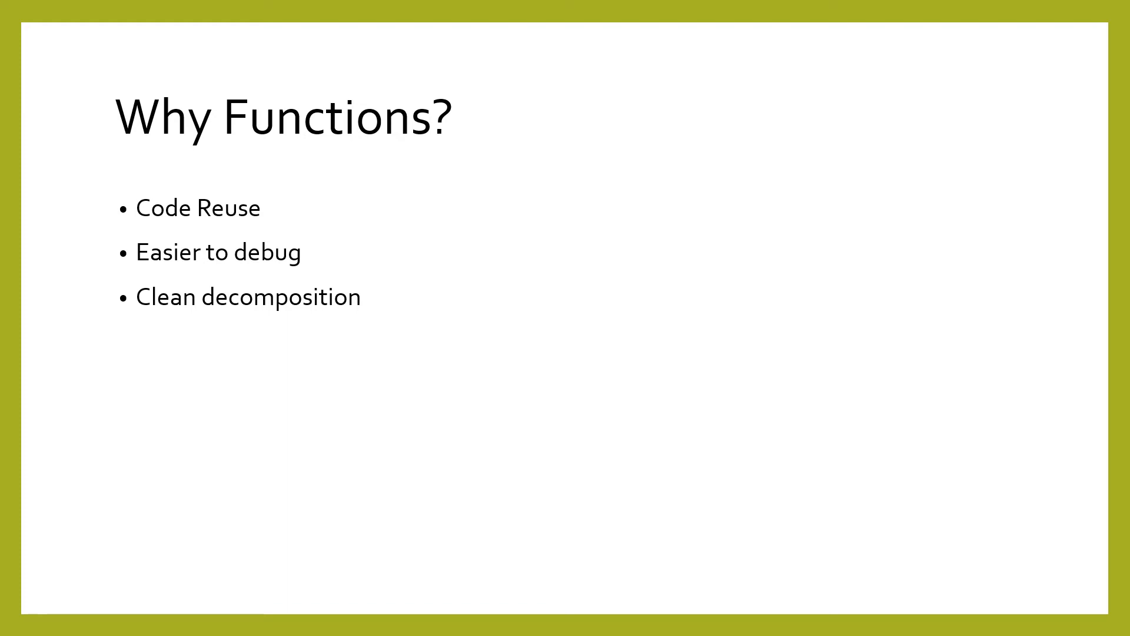
# Advance from the Why Functions slide to the Function Body slide with the add example.
pyautogui.press('Right')
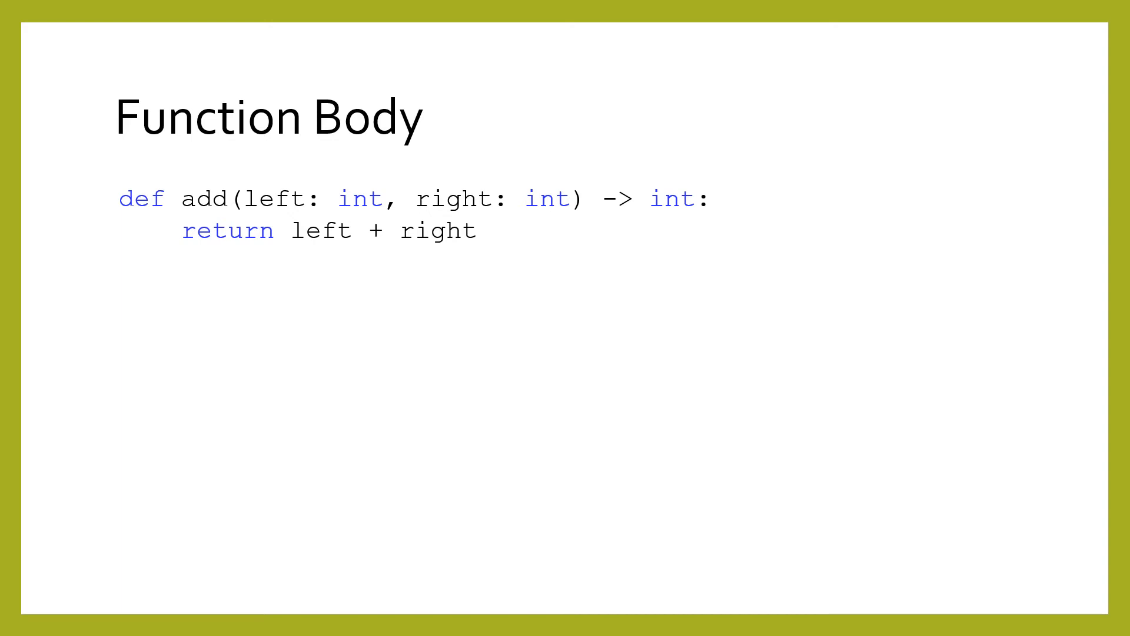
pyautogui.press('right')
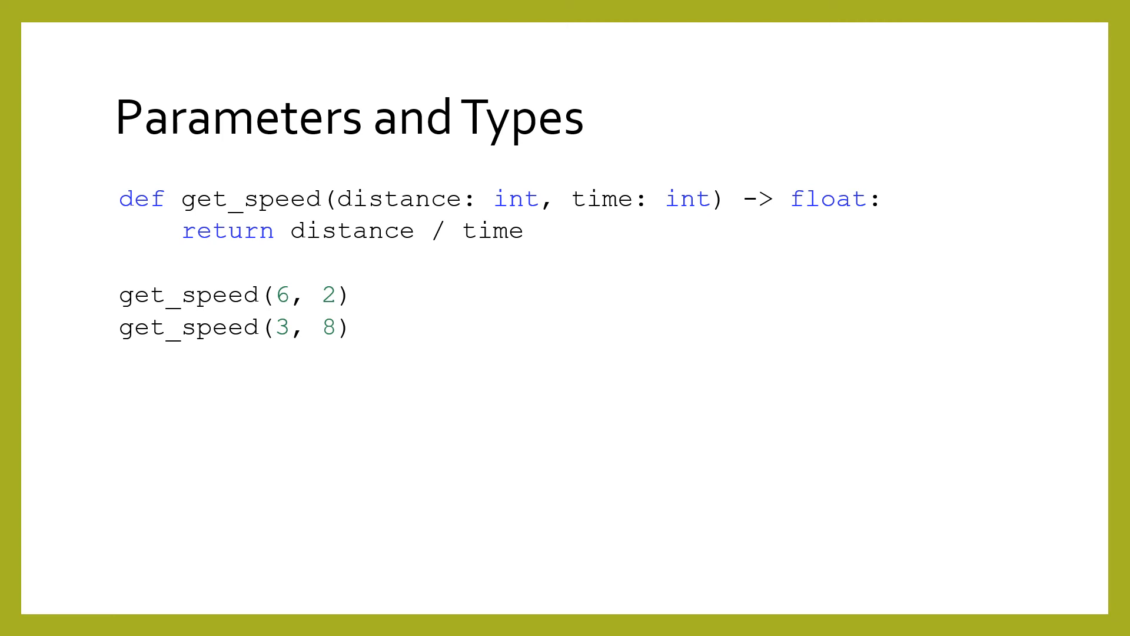
# Advance past Parameters and Types through Calling and Printing to the Pass slide.
pyautogui.press('Right')
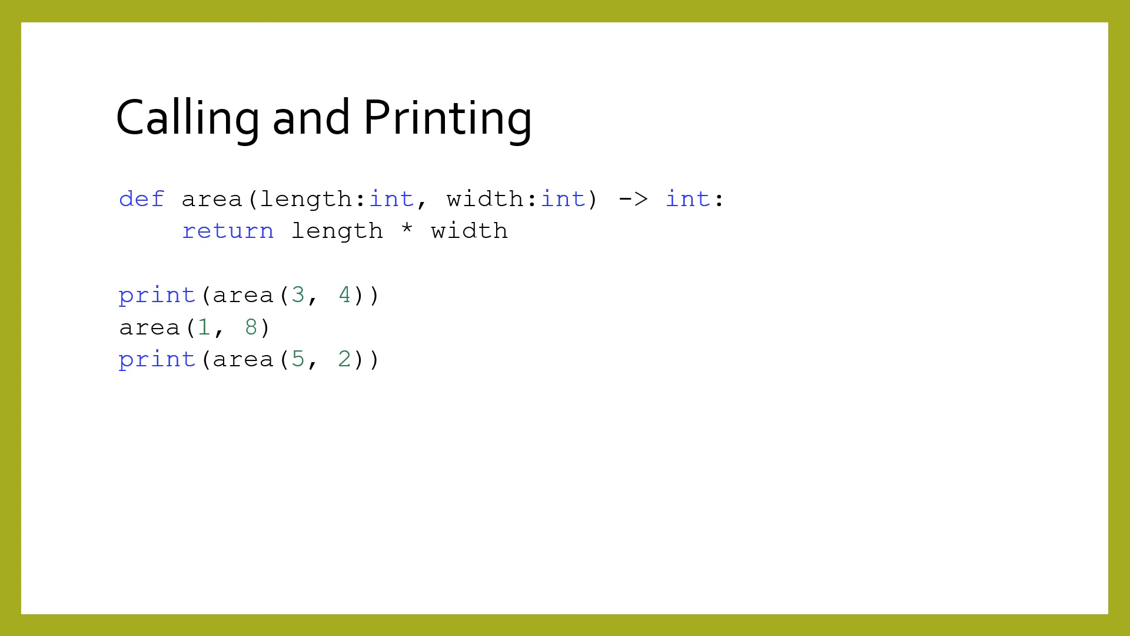
pyautogui.press('Right')
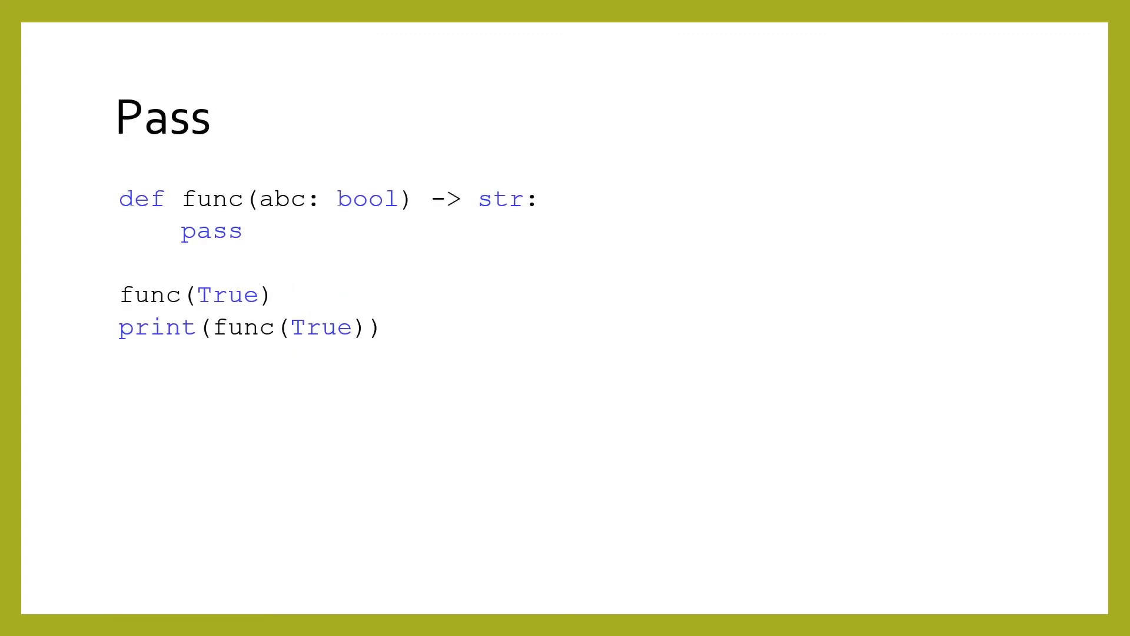